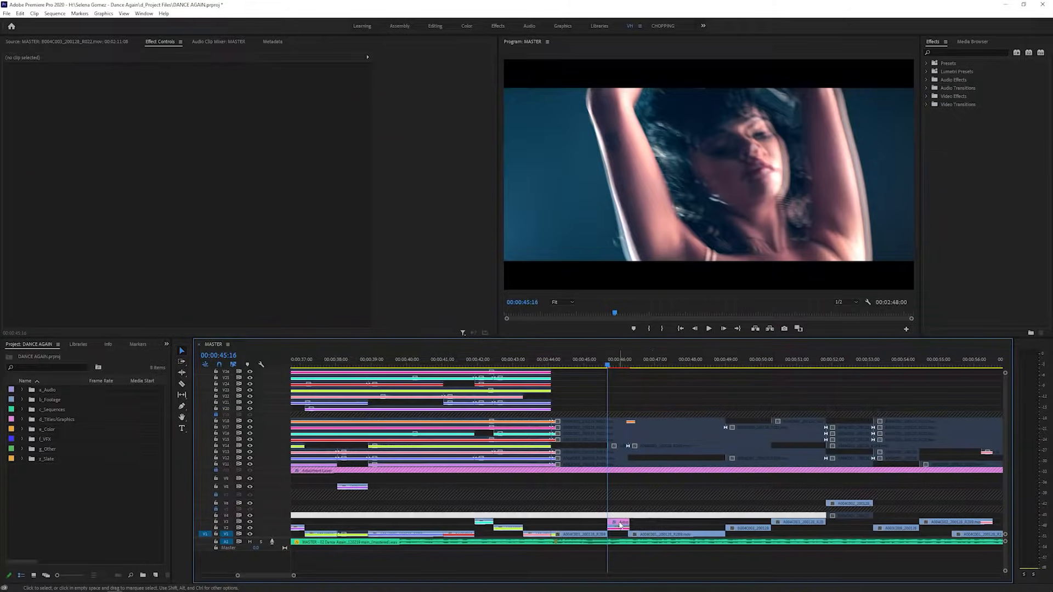
# Select the short adjustment-layer clip on V4 above the dance footage
pyautogui.click(618, 523)
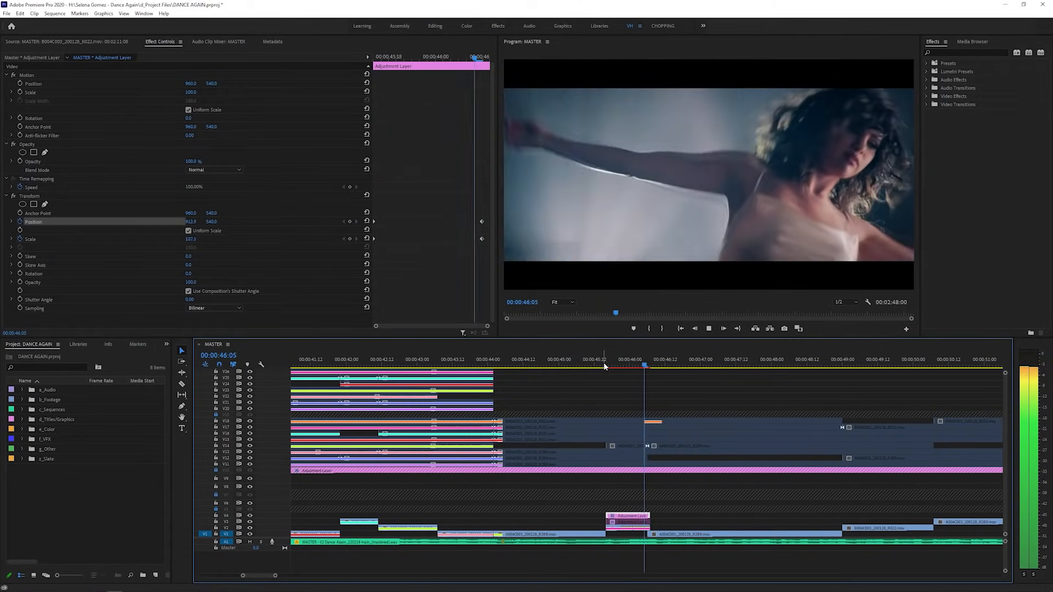
# Return the playhead to the adjustment layer's start, where Transform scale reads 200
pyautogui.click(606, 364)
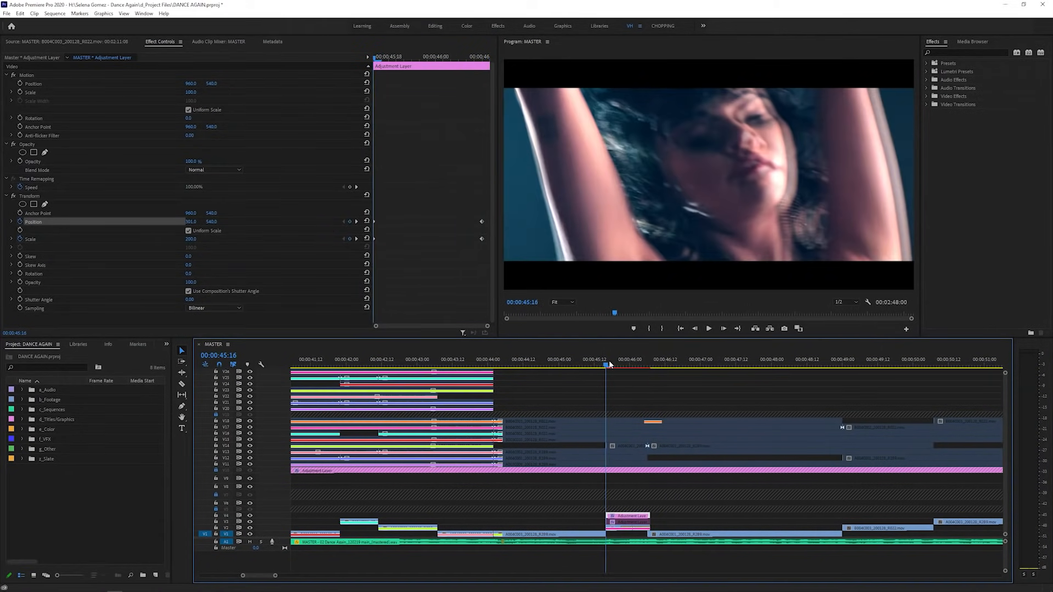